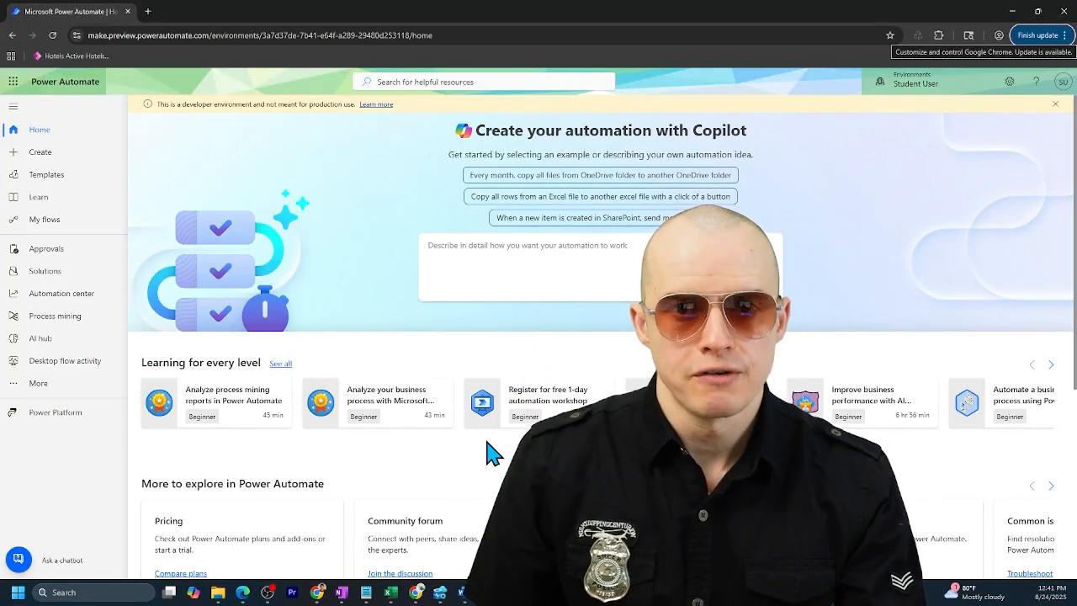
Open Per-user MFA from the Users list's more-actions menu.
left_click(202, 11)
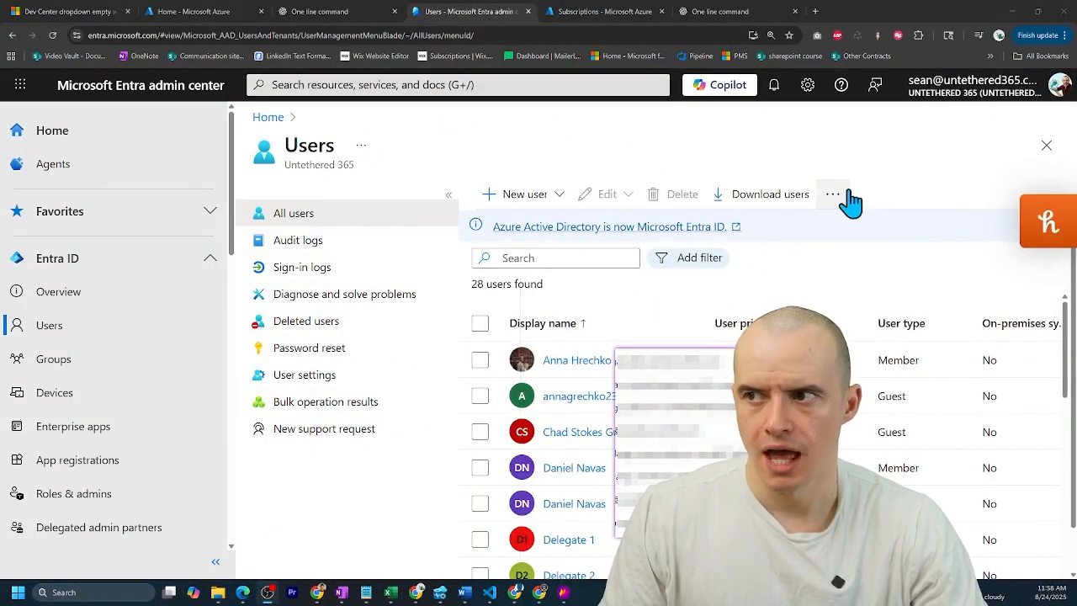
left_click(832, 193)
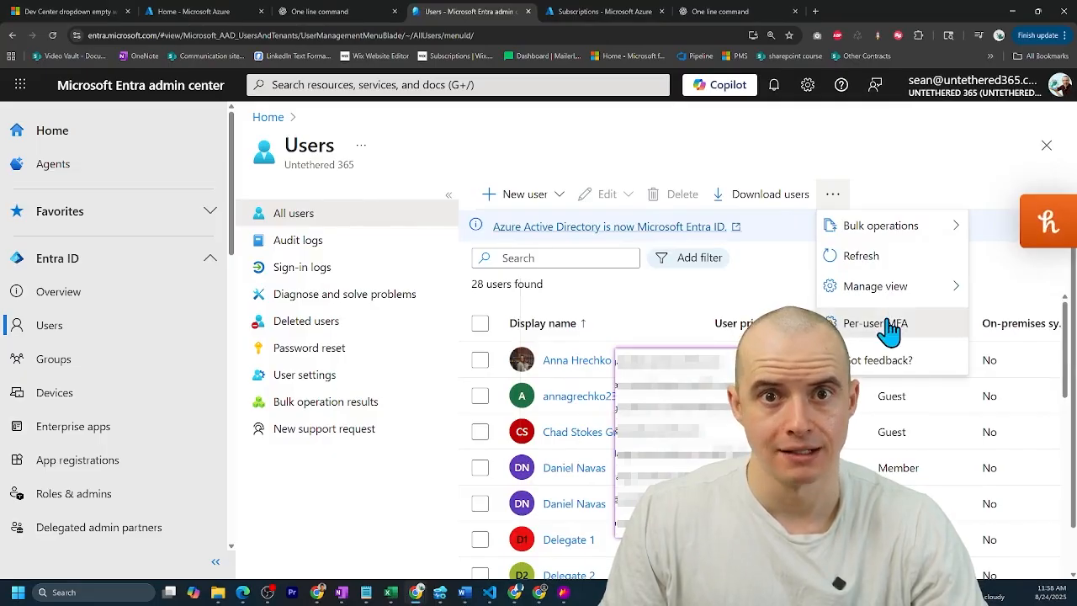
left_click(871, 323)
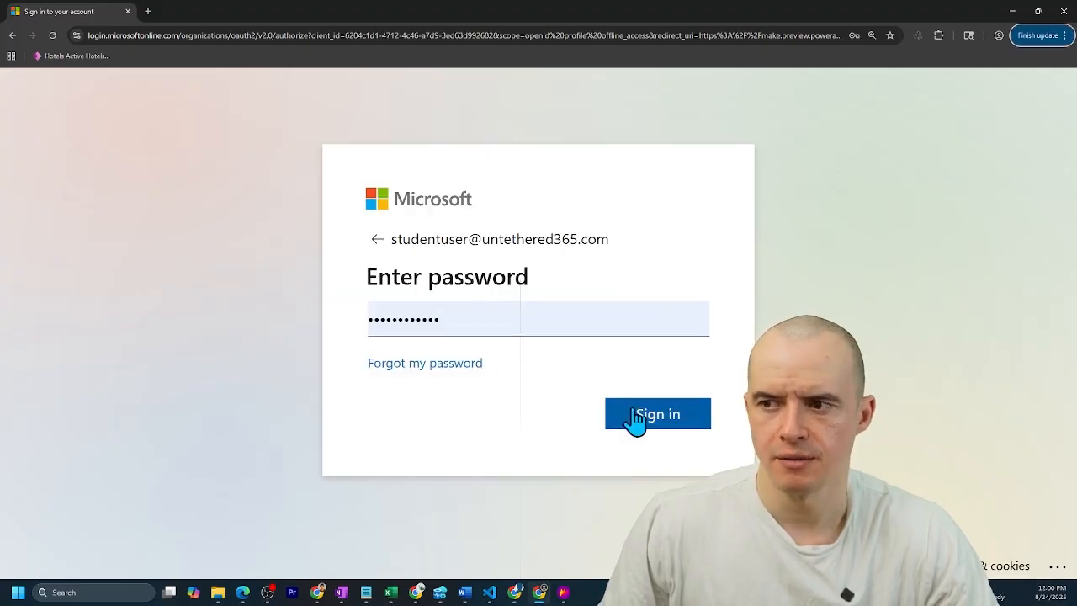
Sign in with the student account's password and stay signed in.
left_click(657, 413)
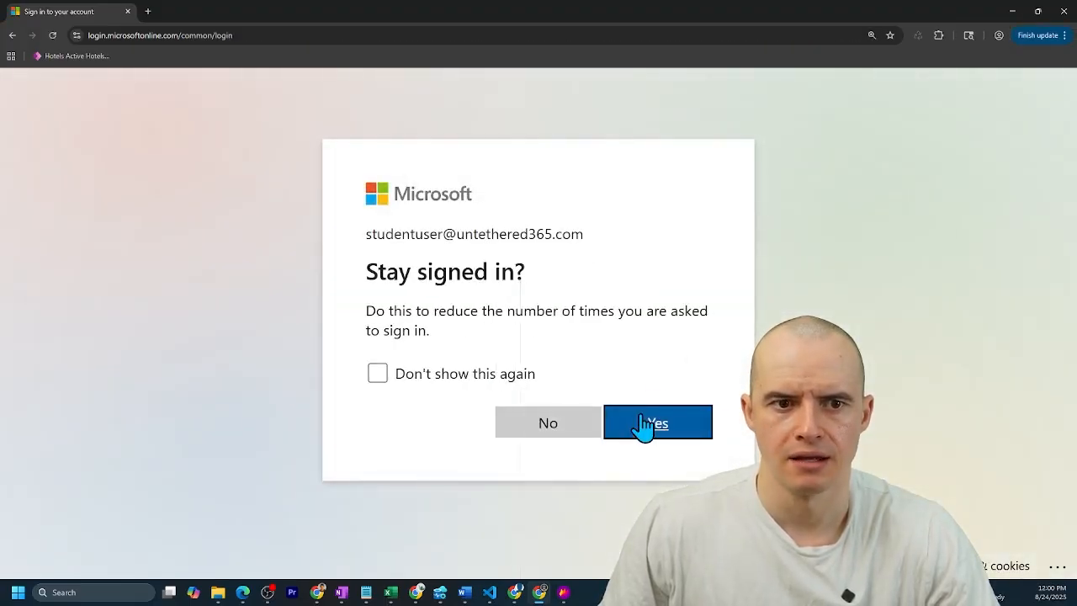
left_click(657, 422)
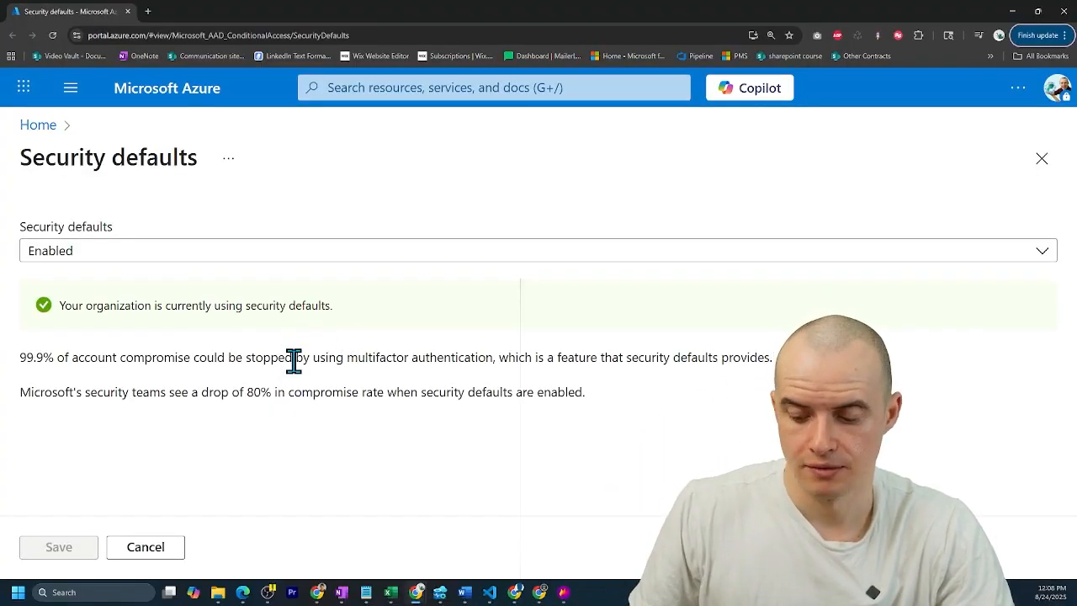
Review Security defaults, then select a user in the per-user MFA list and enable MFA.
left_click(471, 11)
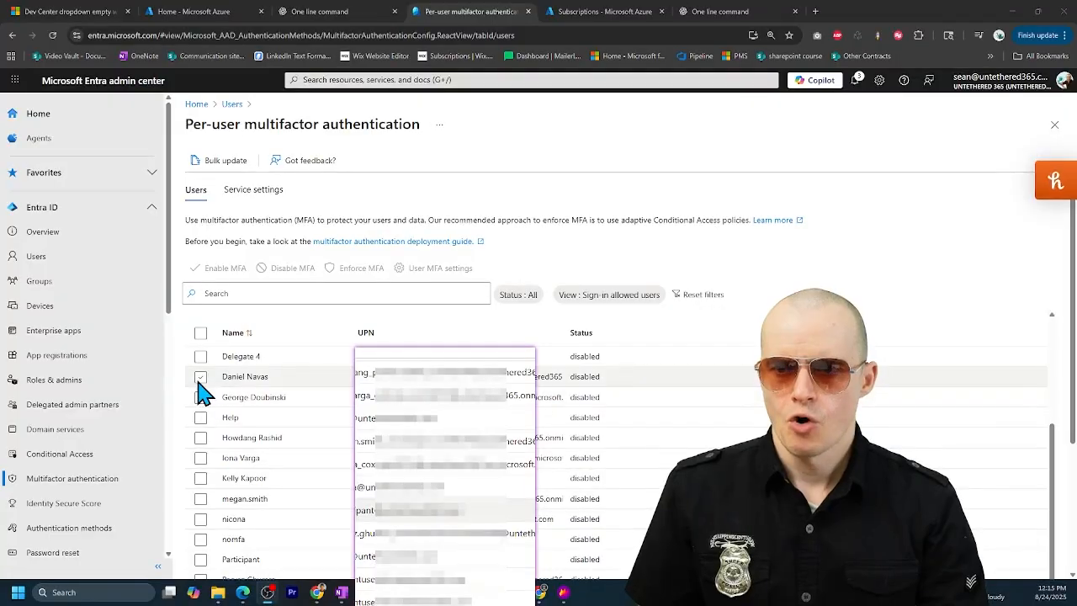
left_click(200, 376)
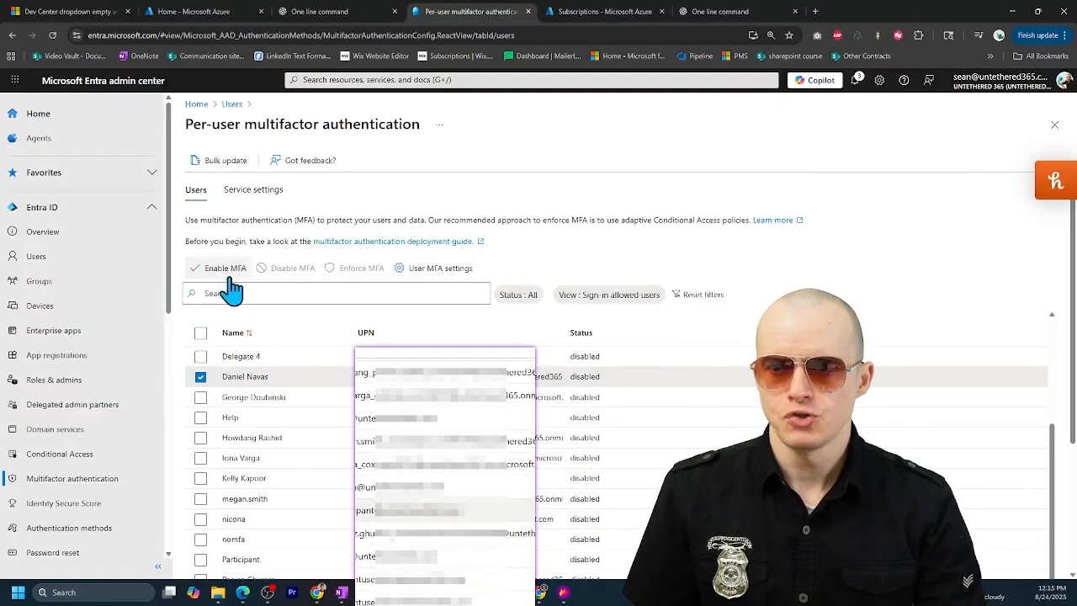
left_click(224, 268)
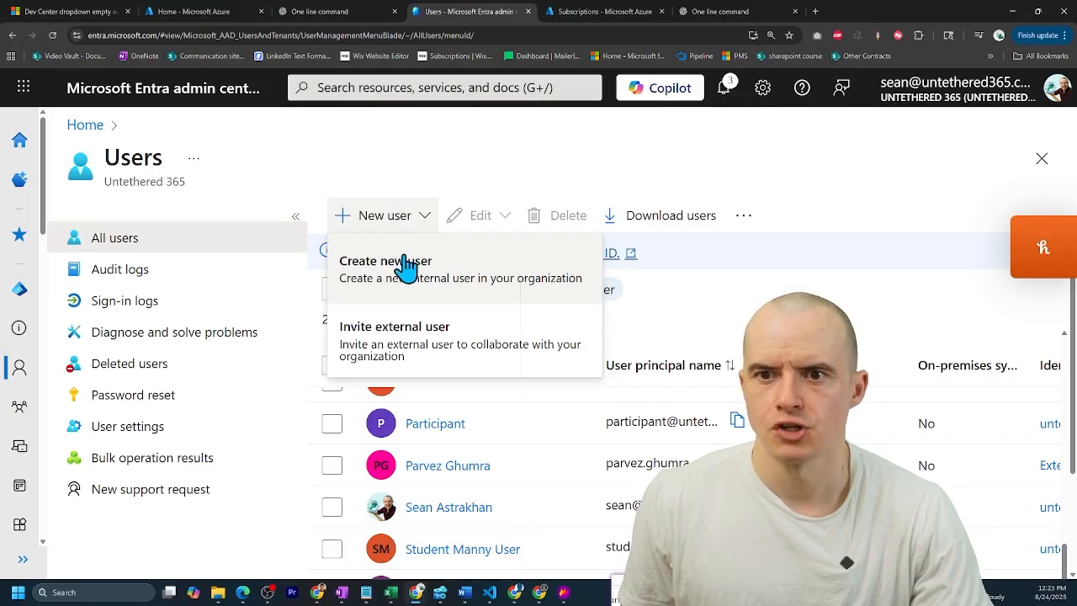
Create a new internal member user named 'No MFA'.
left_click(385, 260)
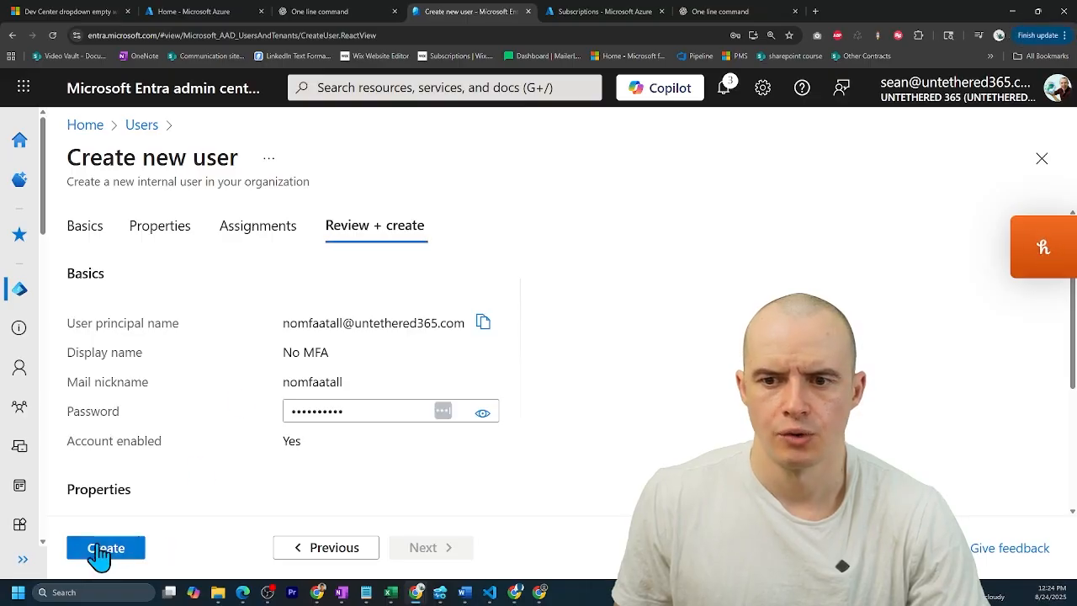
left_click(105, 548)
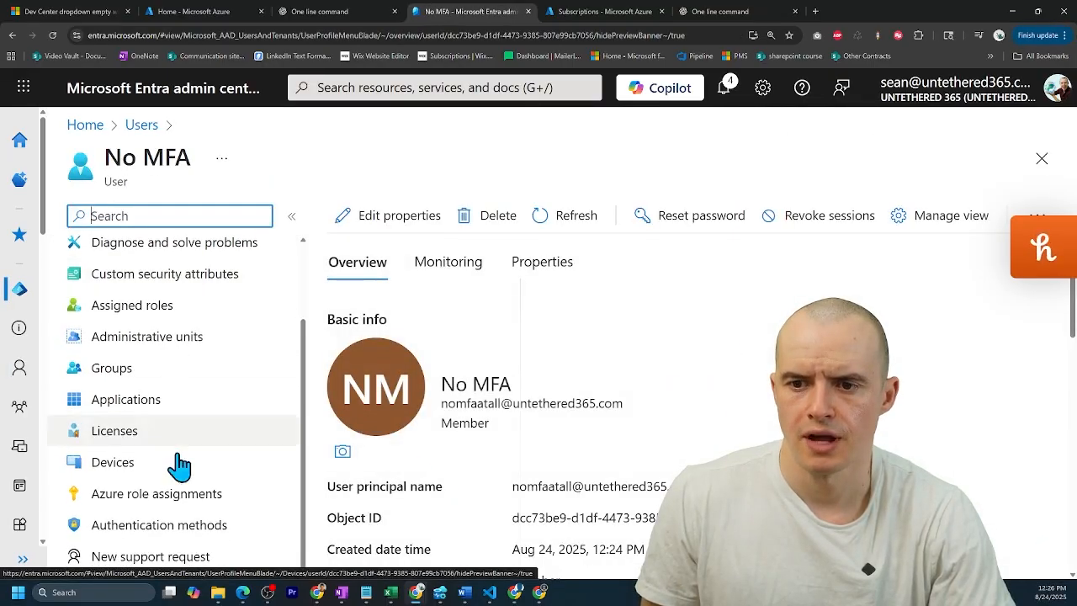
left_click(158, 524)
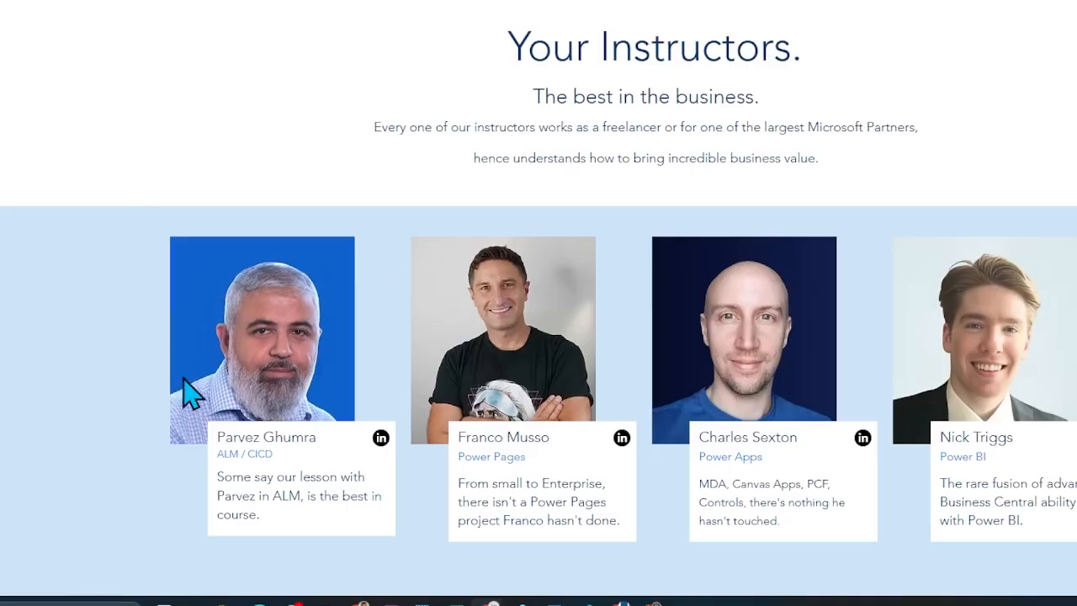
Scroll to the forum answer listing steps to disable security defaults and per-user MFA.
scroll("up", 3)
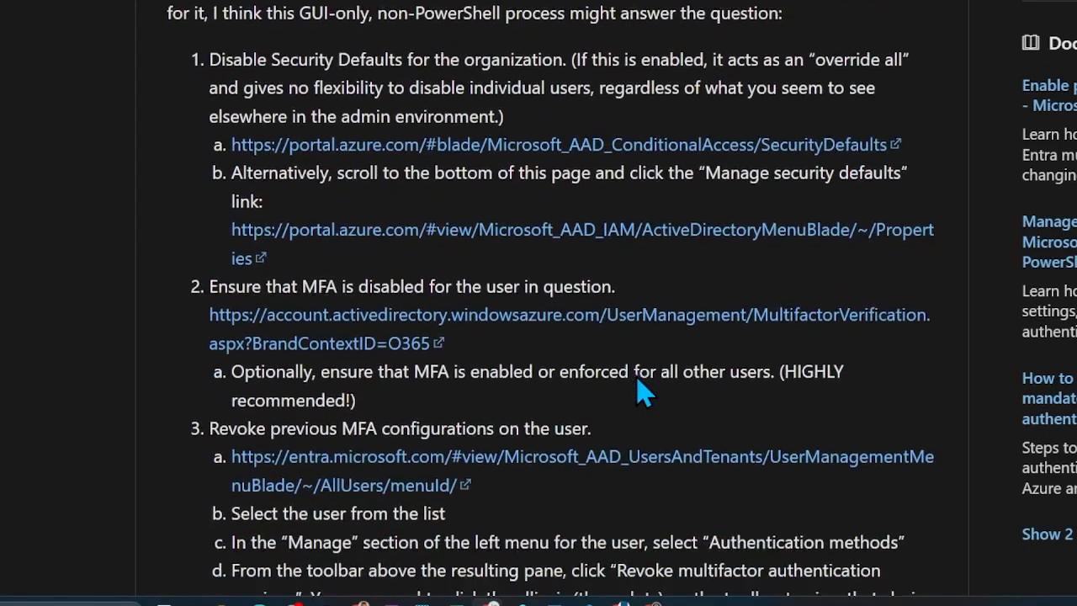
scroll("up", 3)
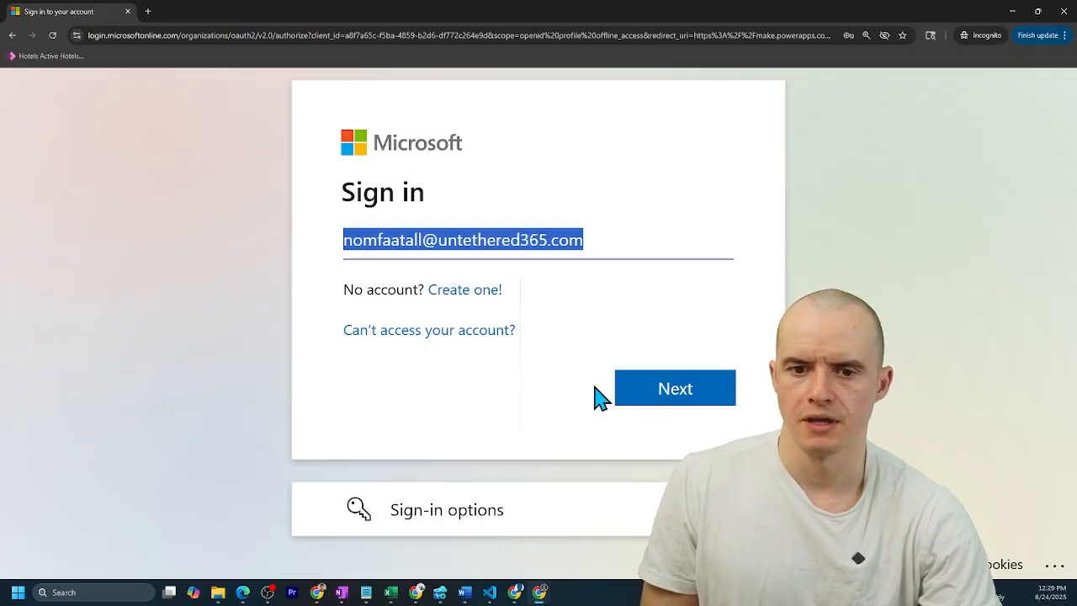
Sign in as the No MFA user with its initial password.
left_click(674, 387)
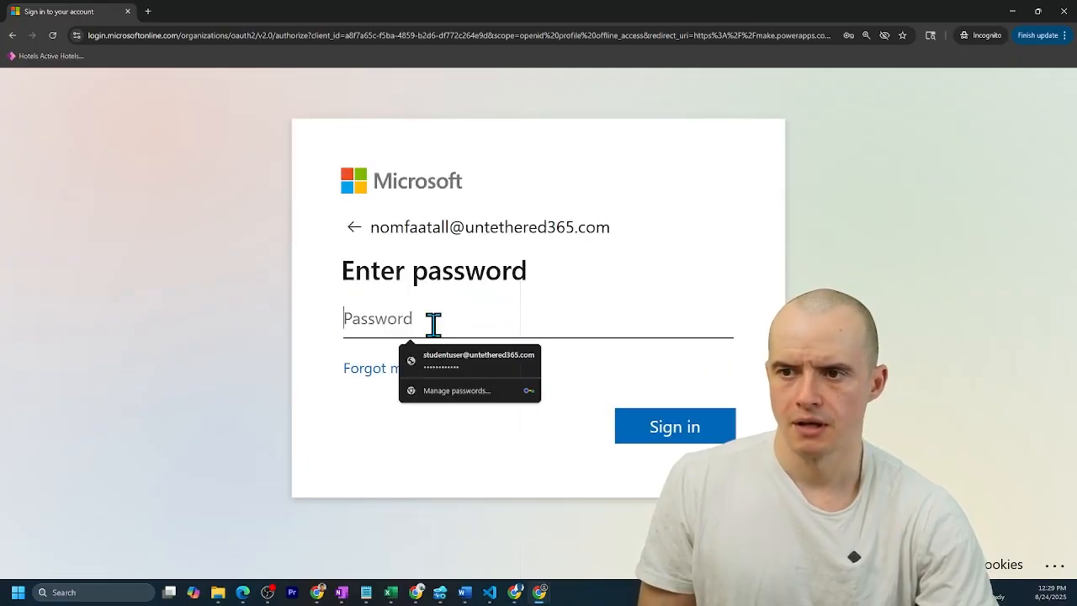
left_click(674, 425)
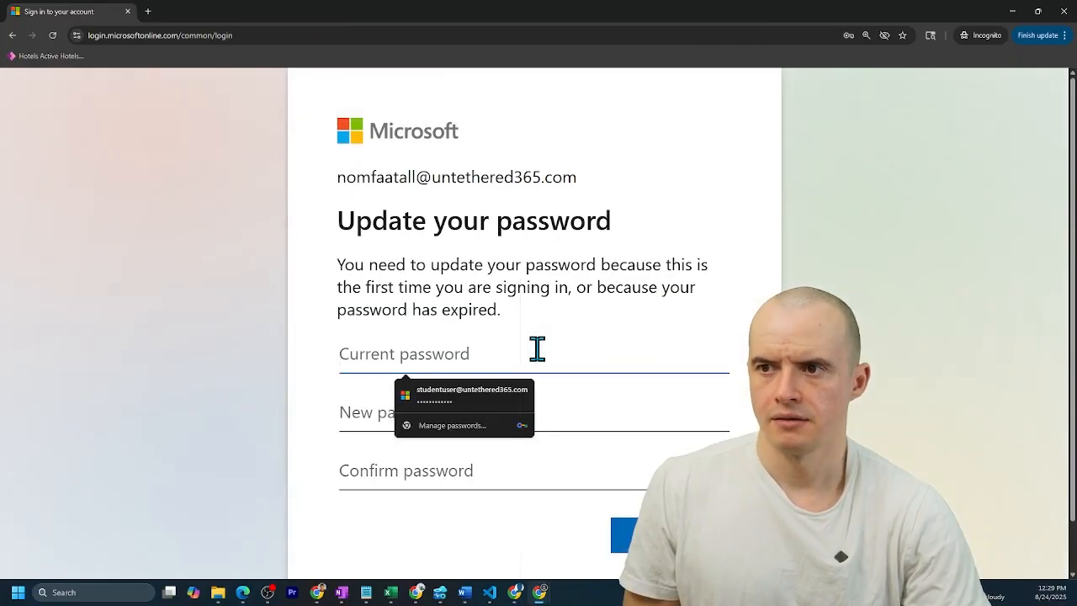